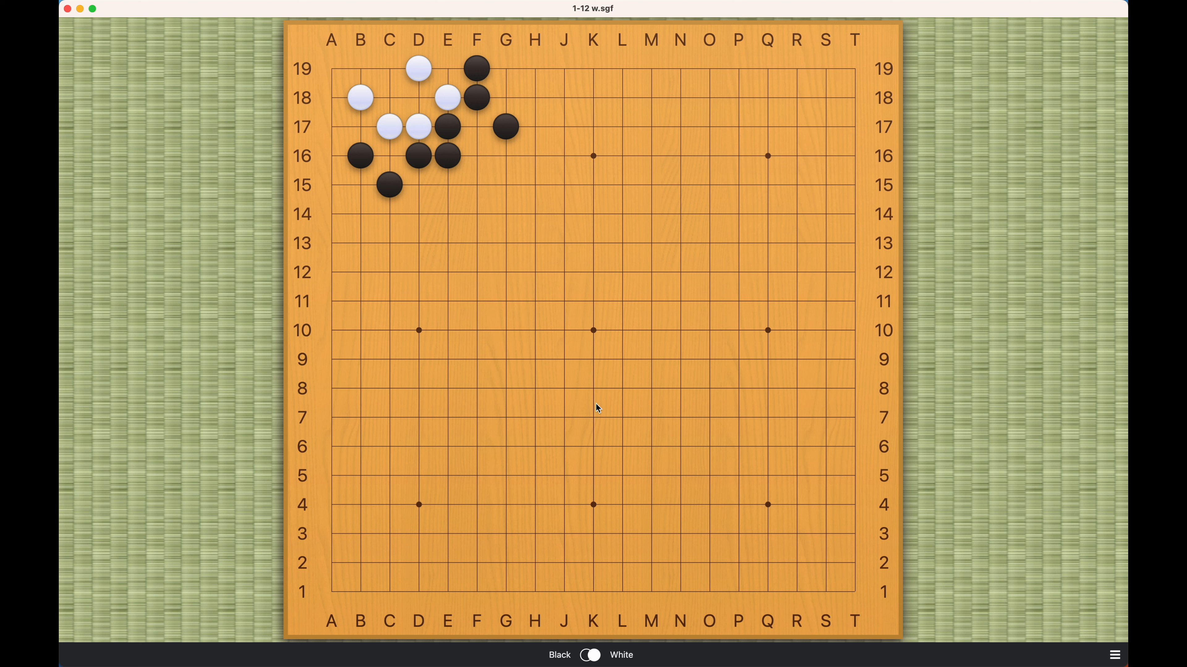
mouse_move(381, 135)
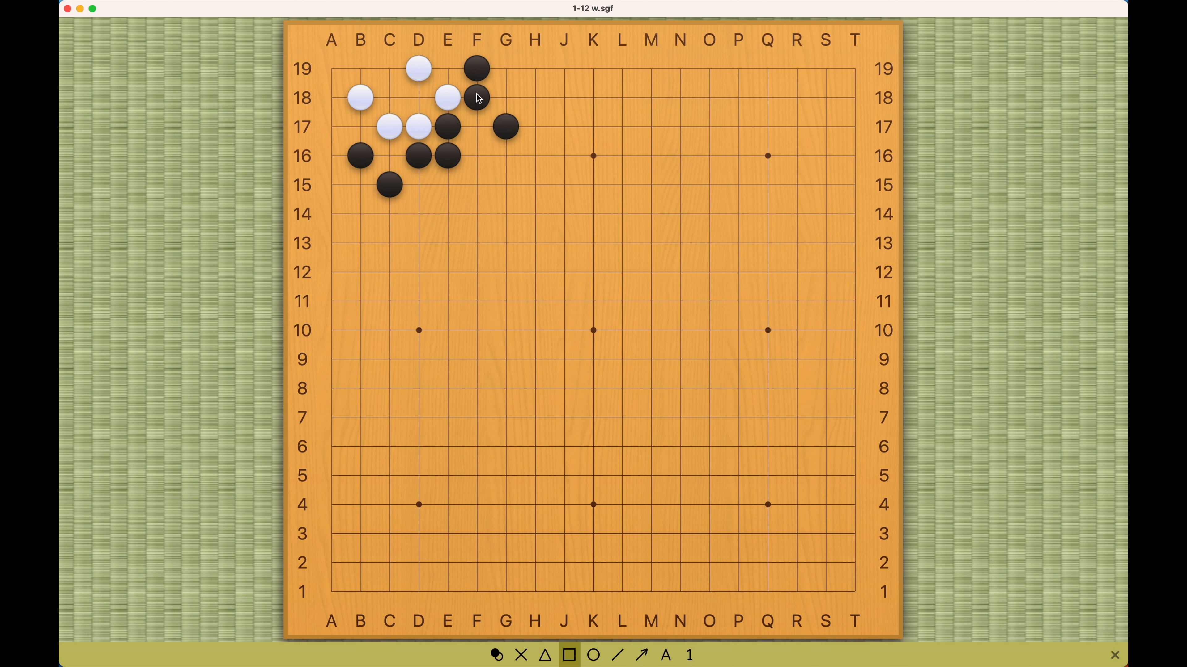
Step: Play White's first move of the variation at A18
left_click(446, 125)
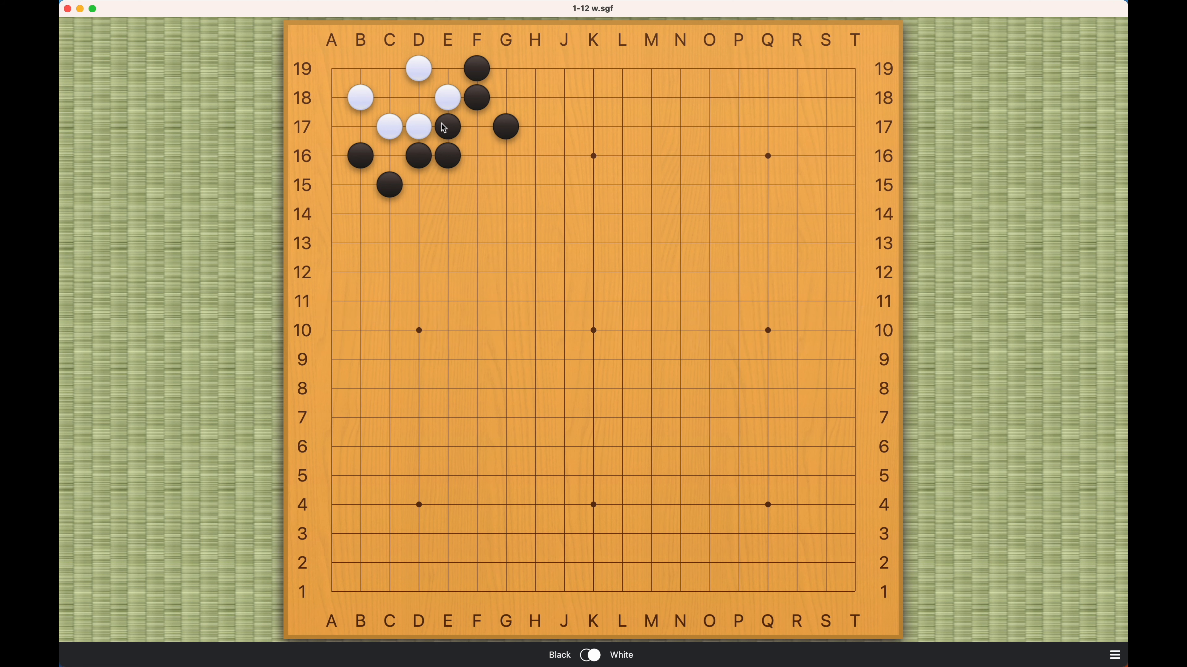
left_click(388, 68)
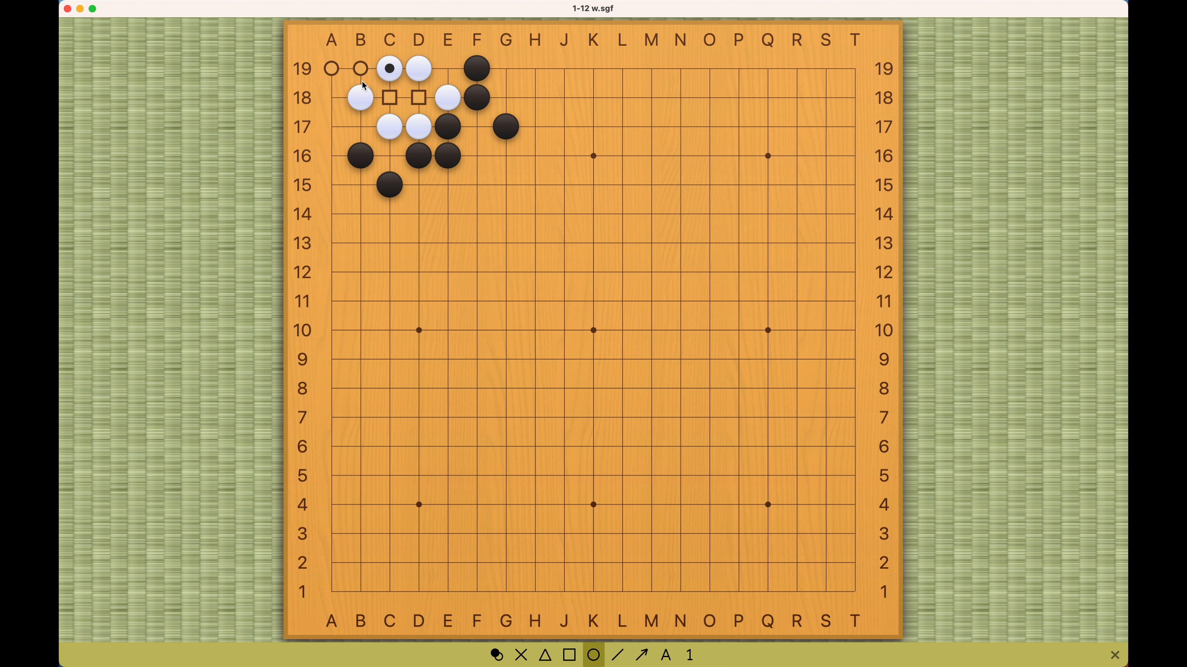
mouse_move(408, 105)
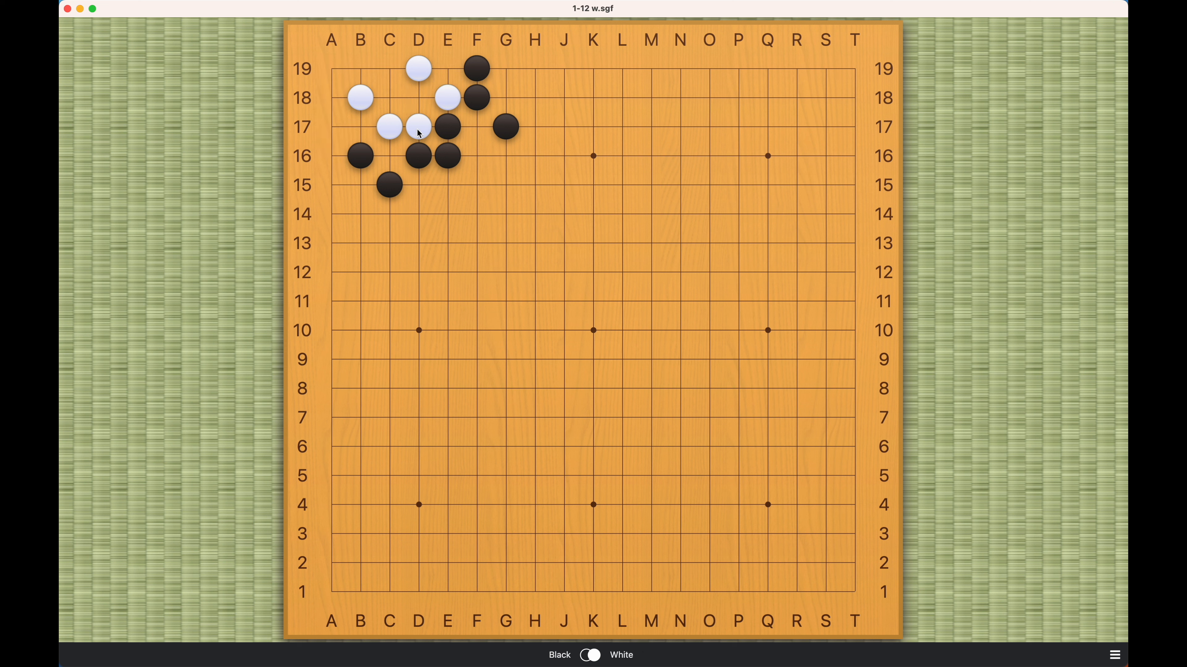
left_click(330, 97)
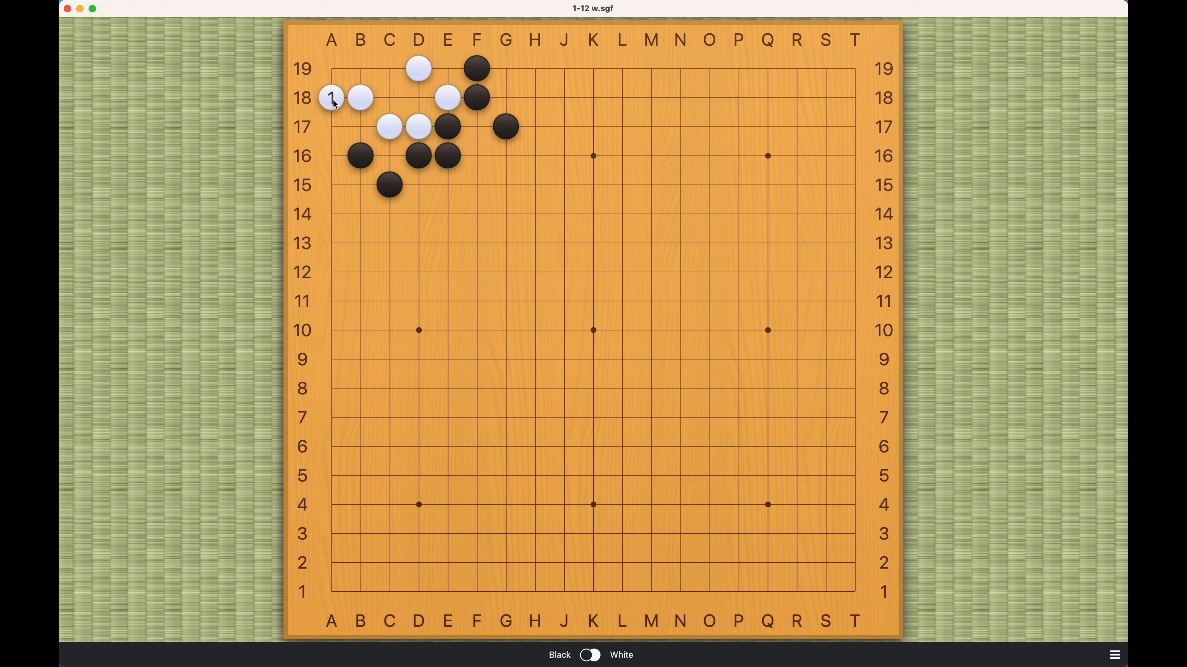
mouse_move(446, 97)
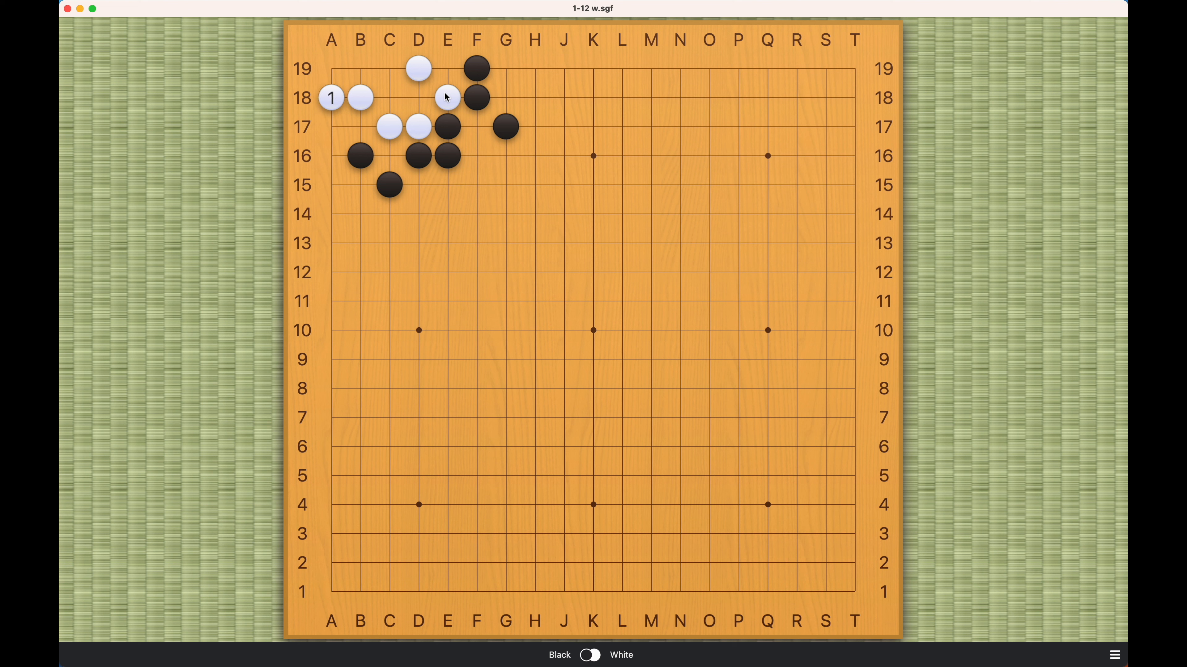
mouse_move(447, 75)
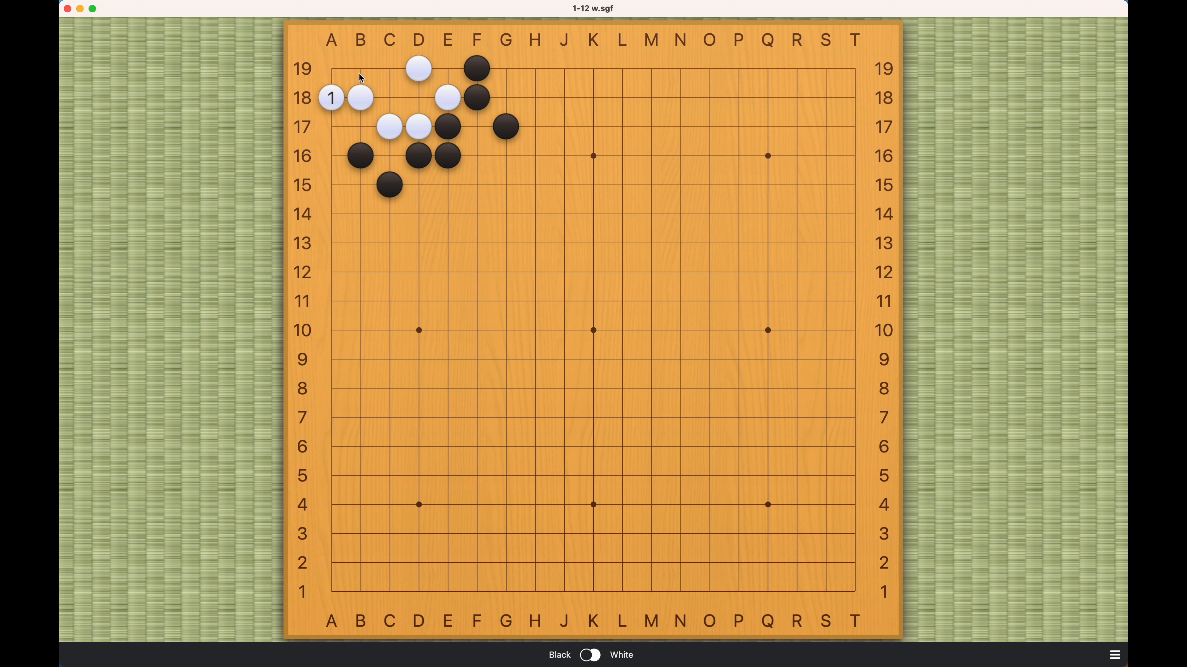
Step: Continue Black B19, White C19, Black D18, then take back so only A18 and B19 remain
left_click(361, 69)
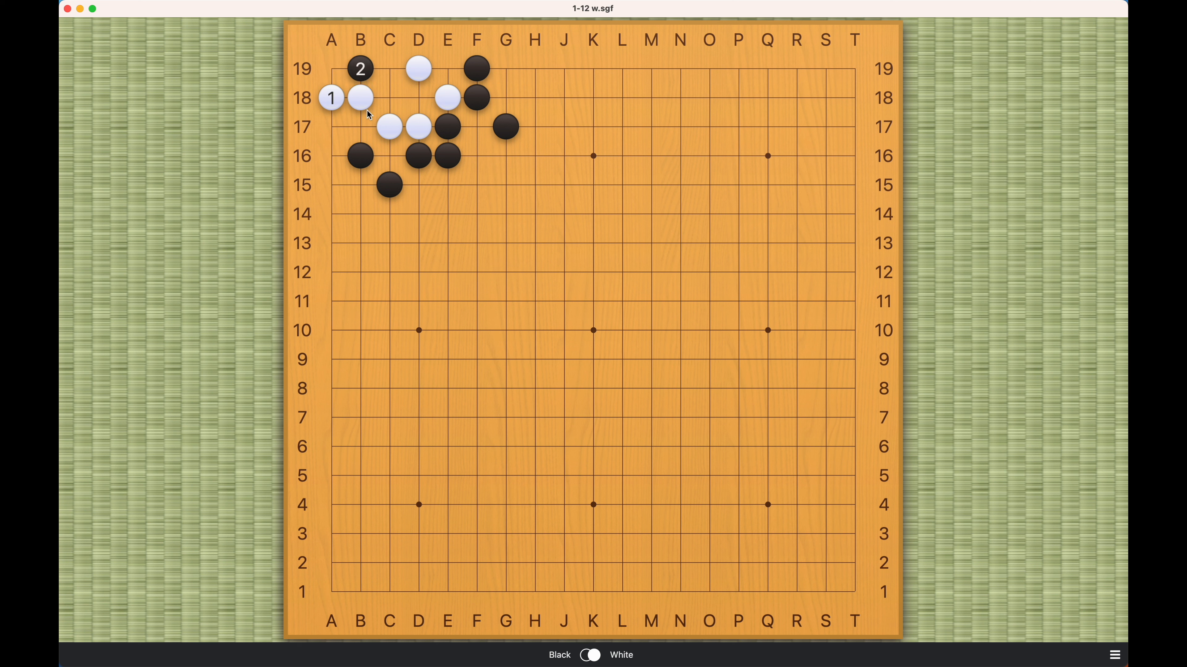
left_click(389, 68)
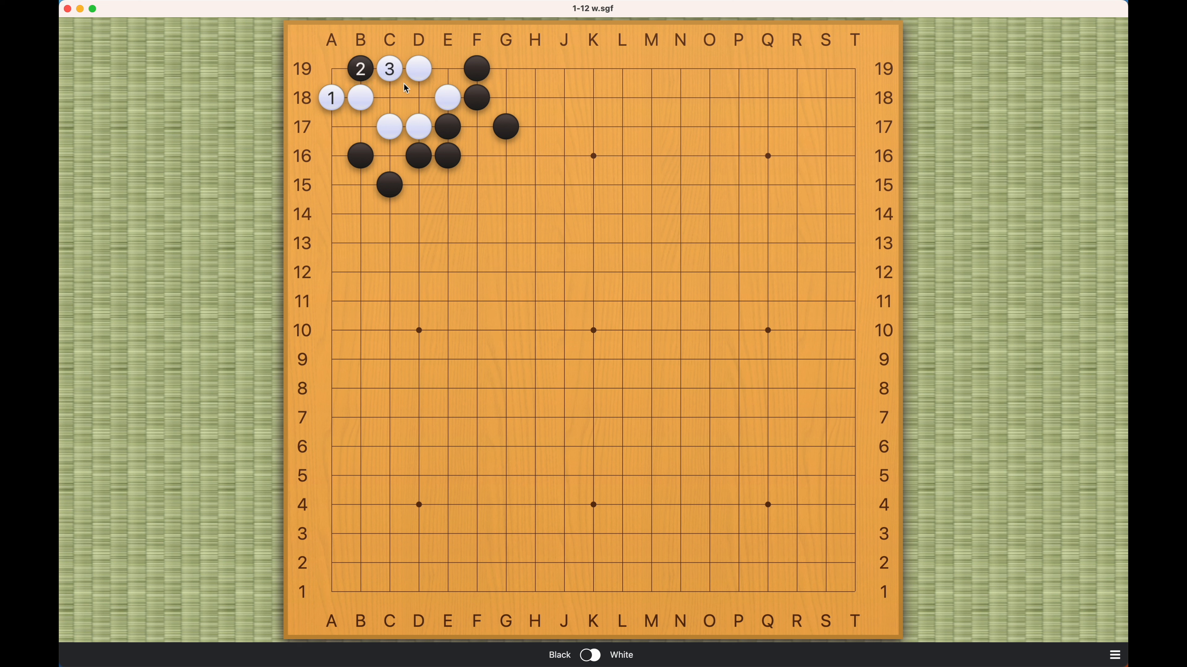
left_click(418, 97)
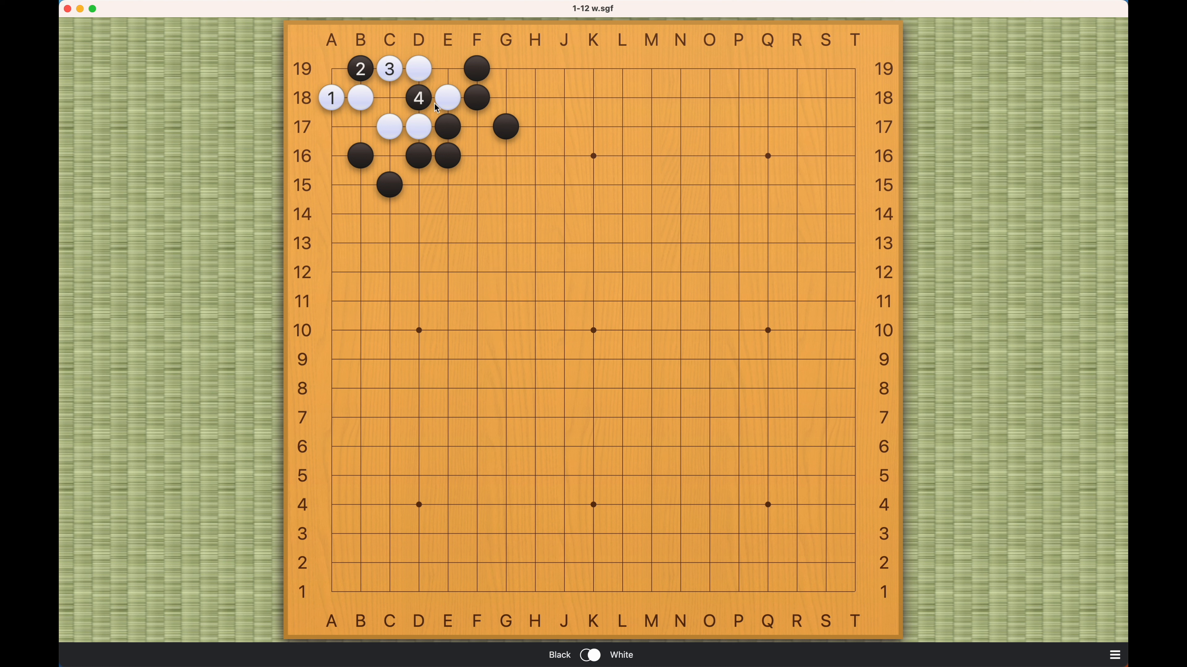
left_click(446, 68)
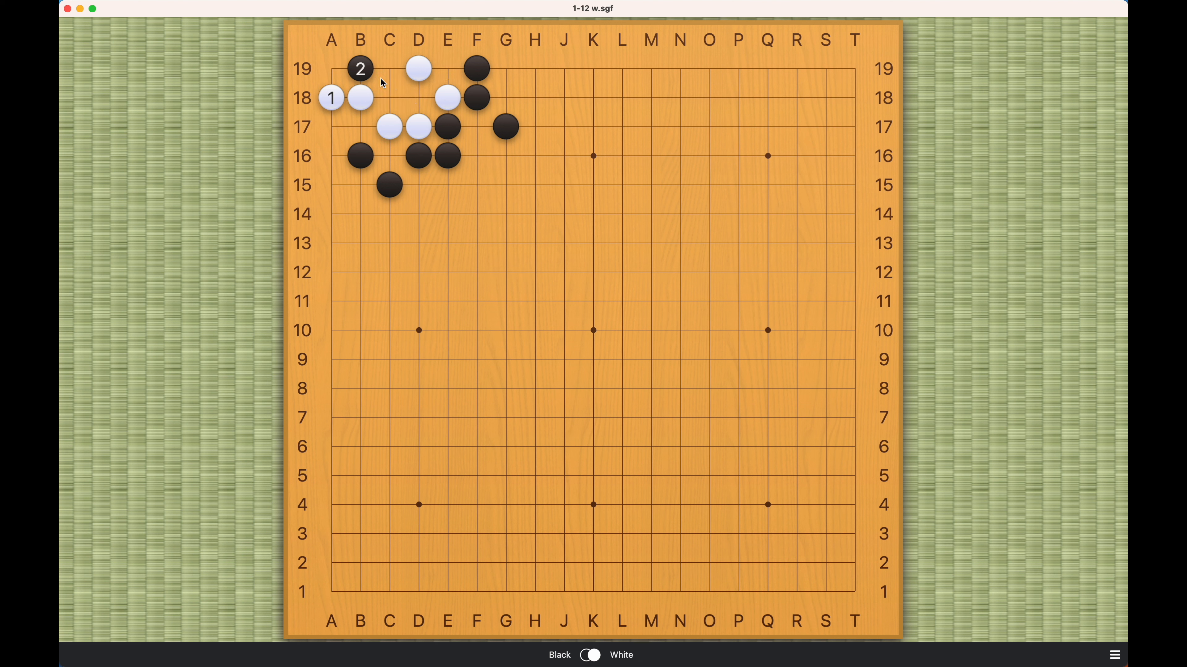
Step: Reset the A18 line so a new variation can start with White at B17
left_click(446, 68)
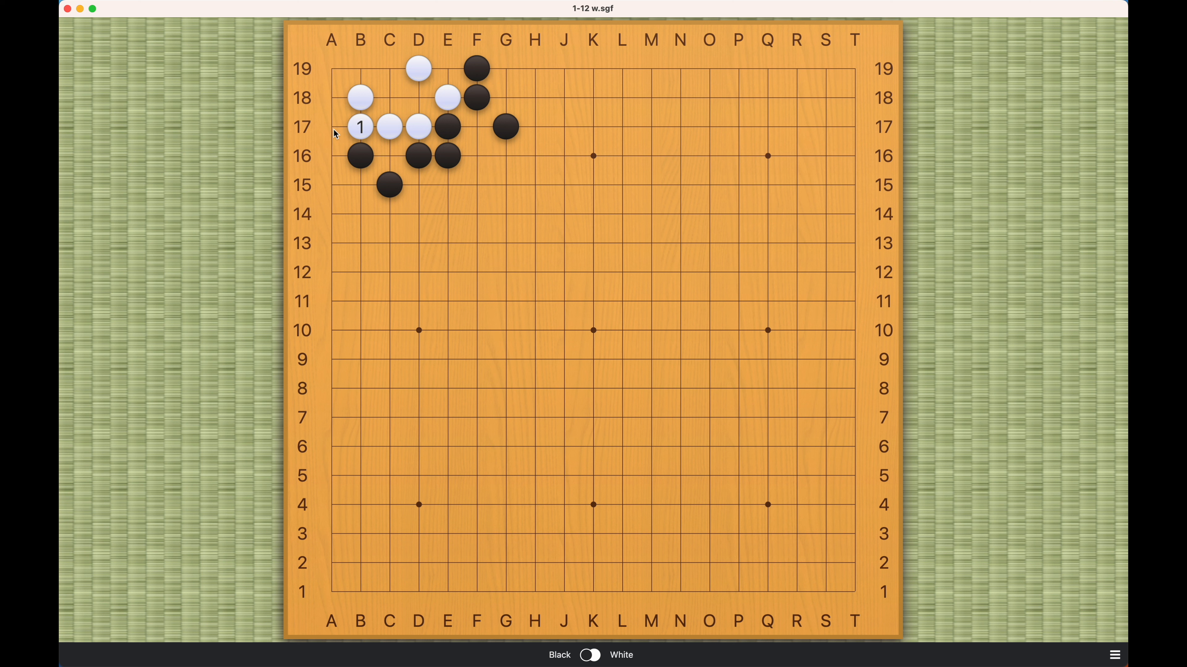
Step: Continue the B17 line with Black A17, White A18 and Black B19
left_click(331, 126)
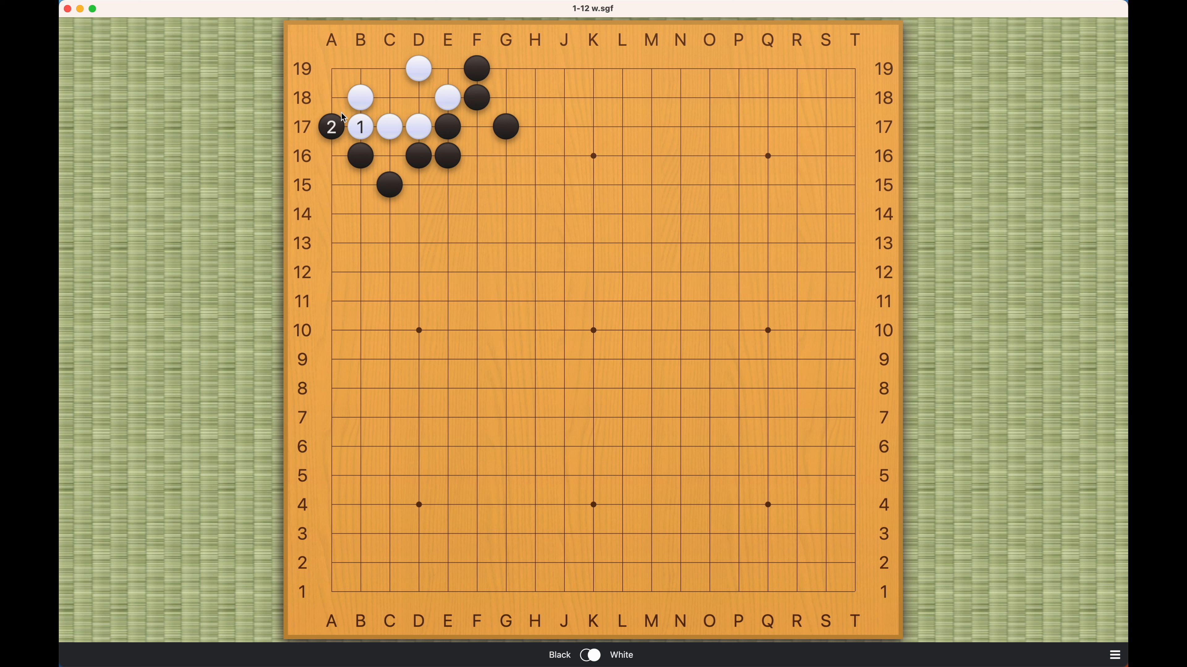
left_click(331, 97)
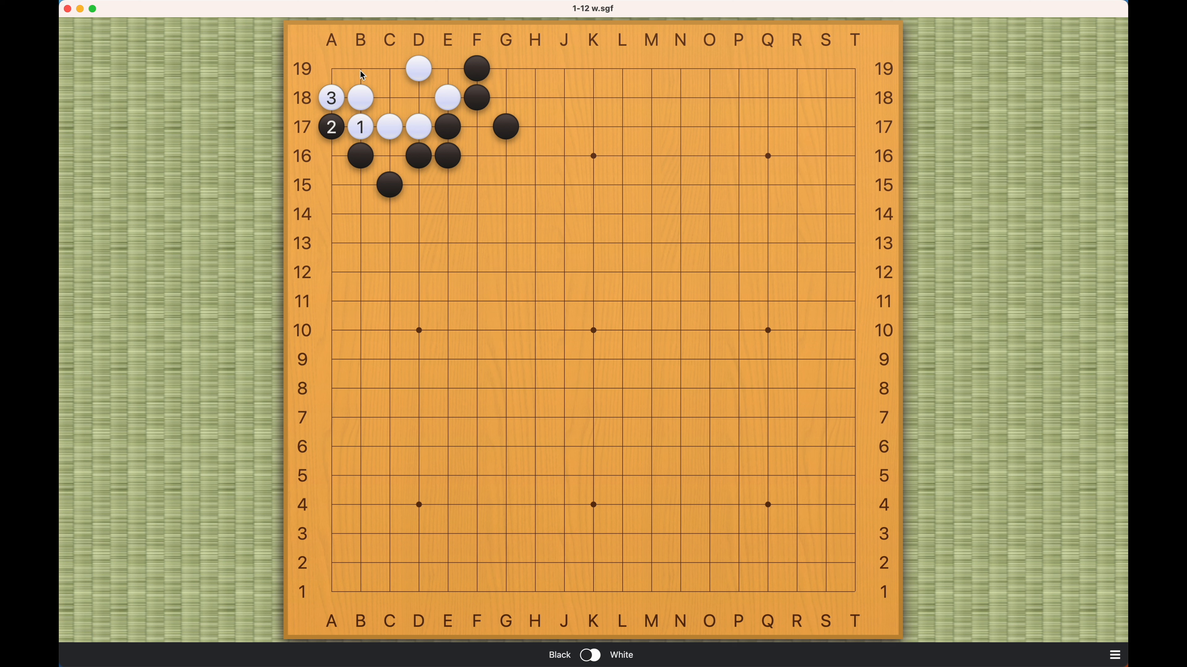
left_click(360, 68)
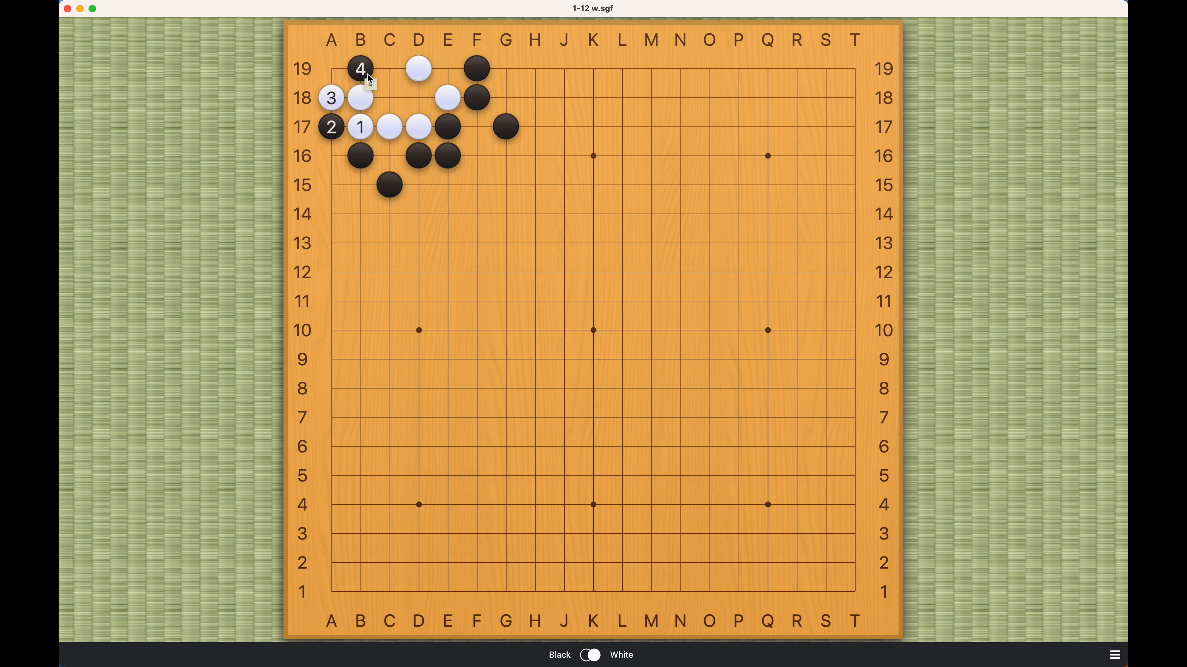
mouse_move(395, 78)
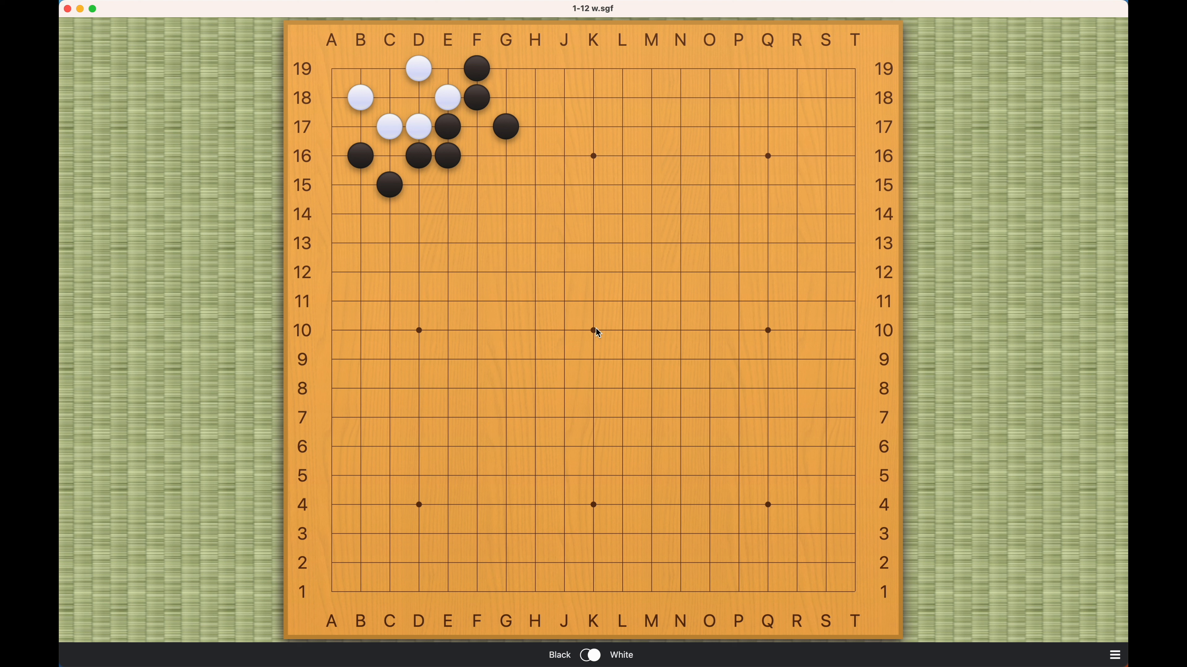
mouse_move(390, 93)
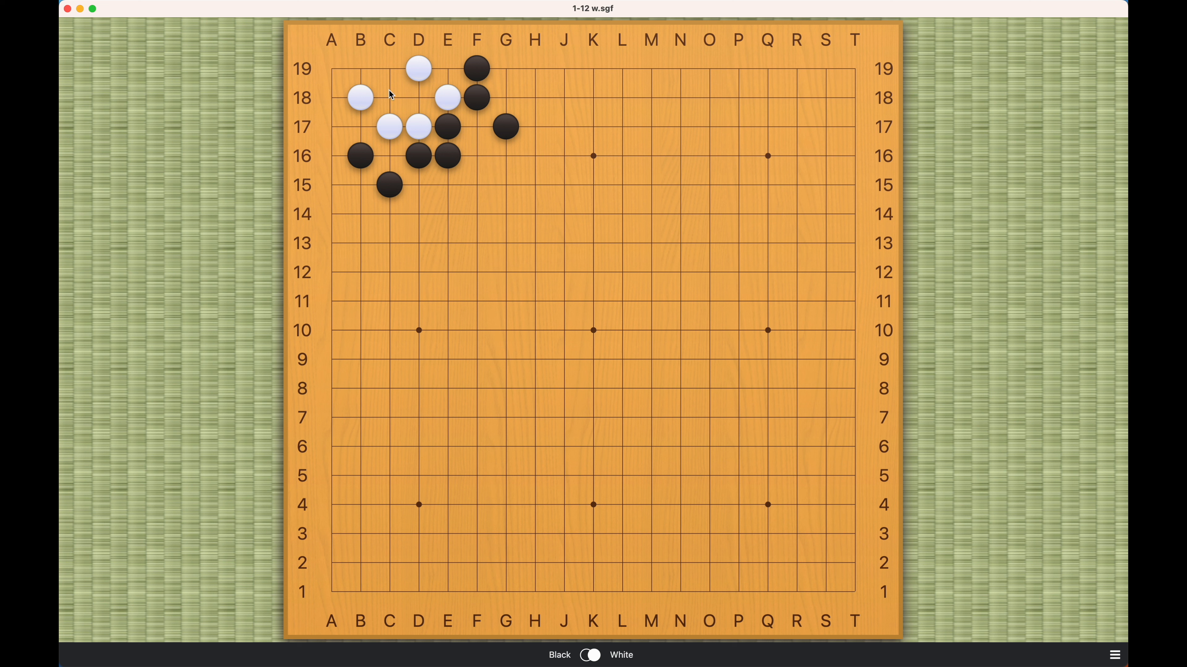
Step: Replay White A18 and Black's answer at B19 on the reset board
left_click(360, 68)
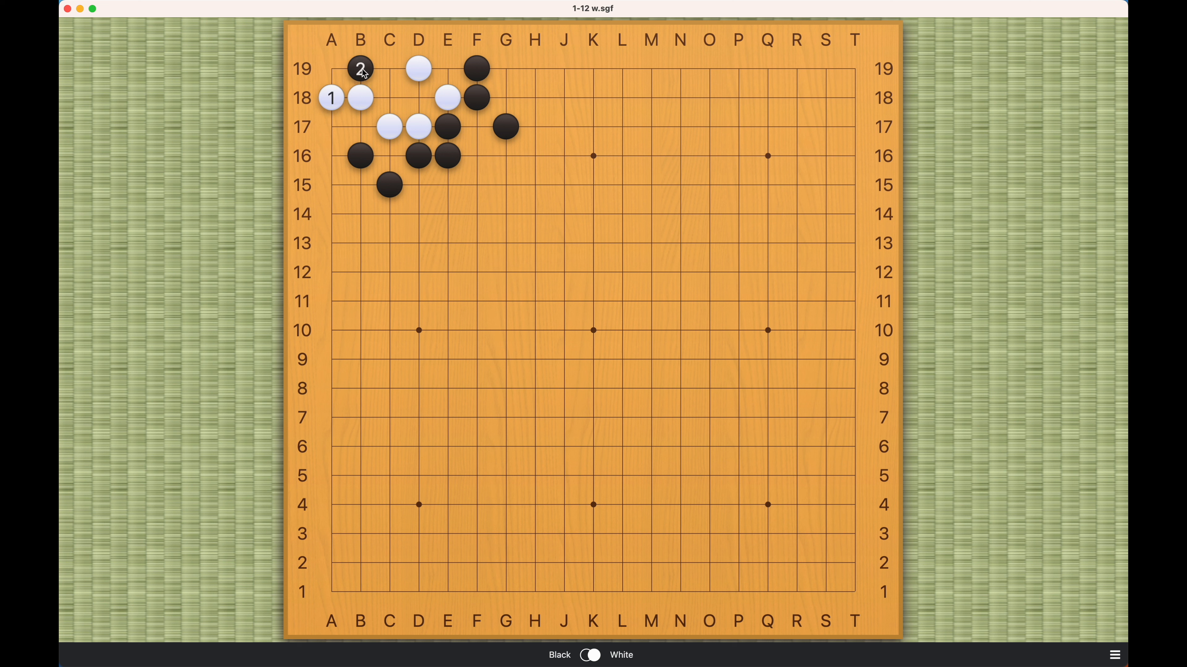